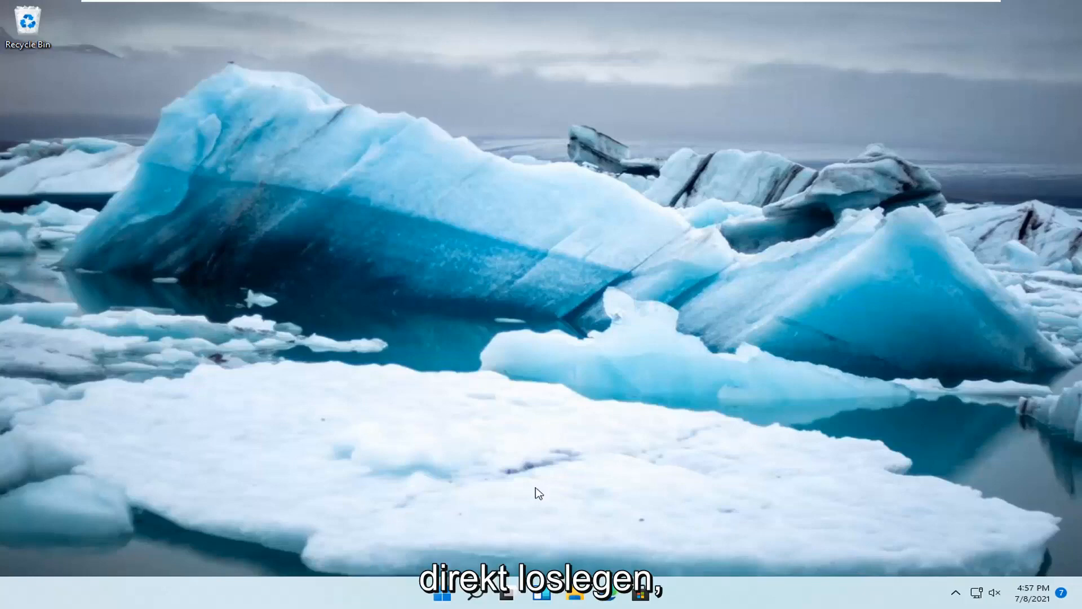
Step: Right-click the Start button to show the Quick Link menu of system tools
right_click(440, 592)
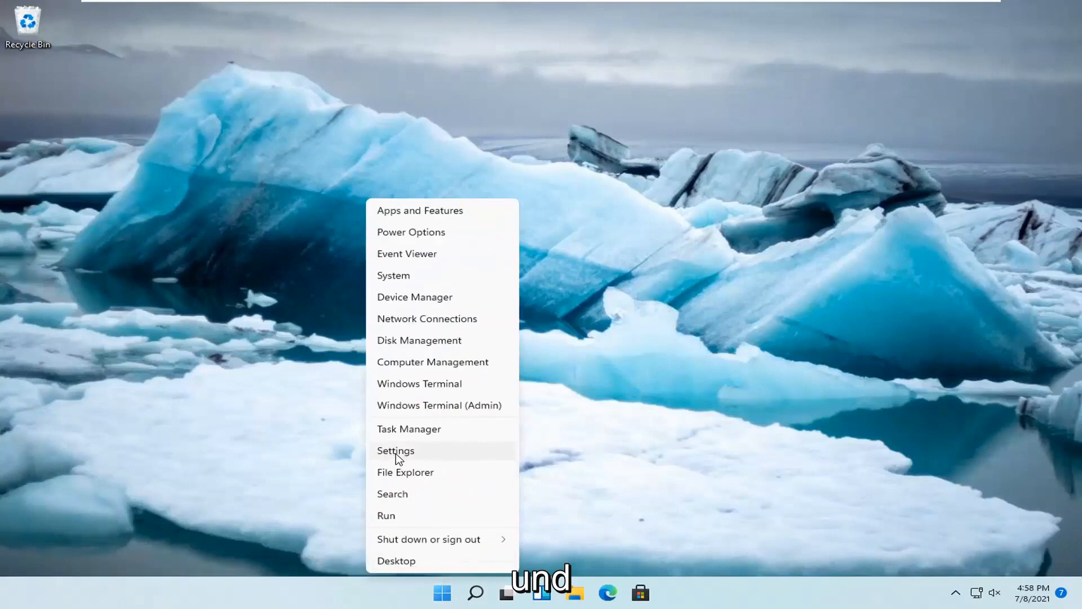
Step: Go to System > Troubleshoot > Other troubleshooters in Settings
left_click(395, 449)
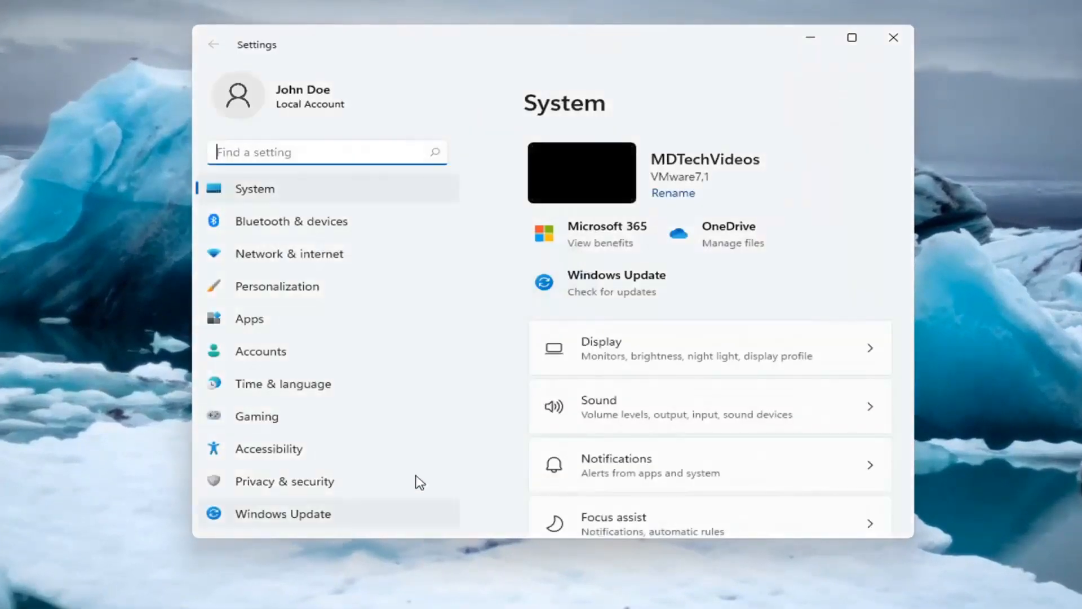
mouse_move(701, 248)
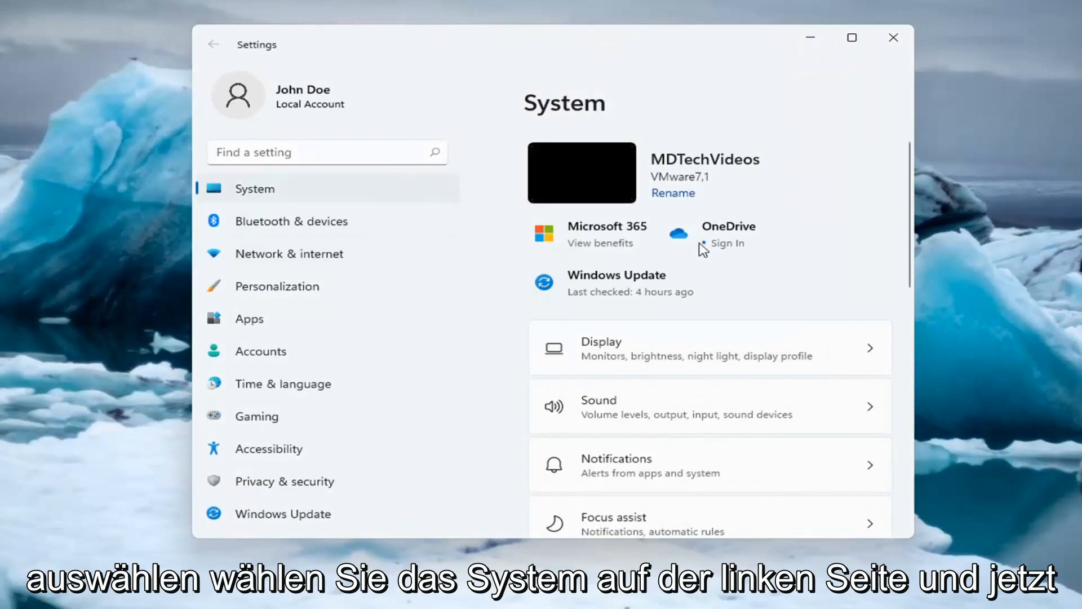
scroll("down", 3)
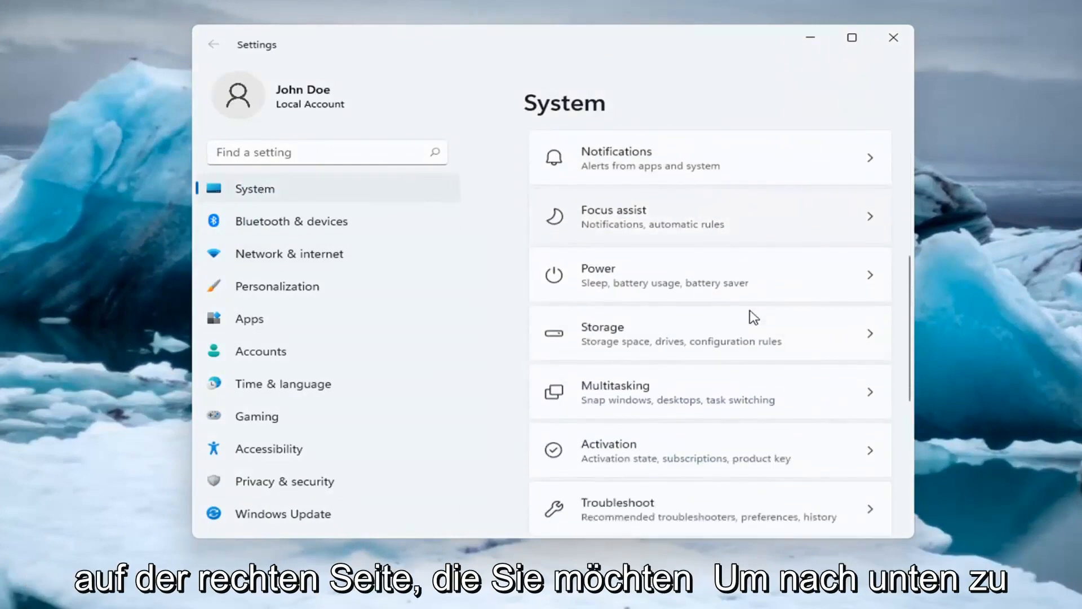
scroll("down", 3)
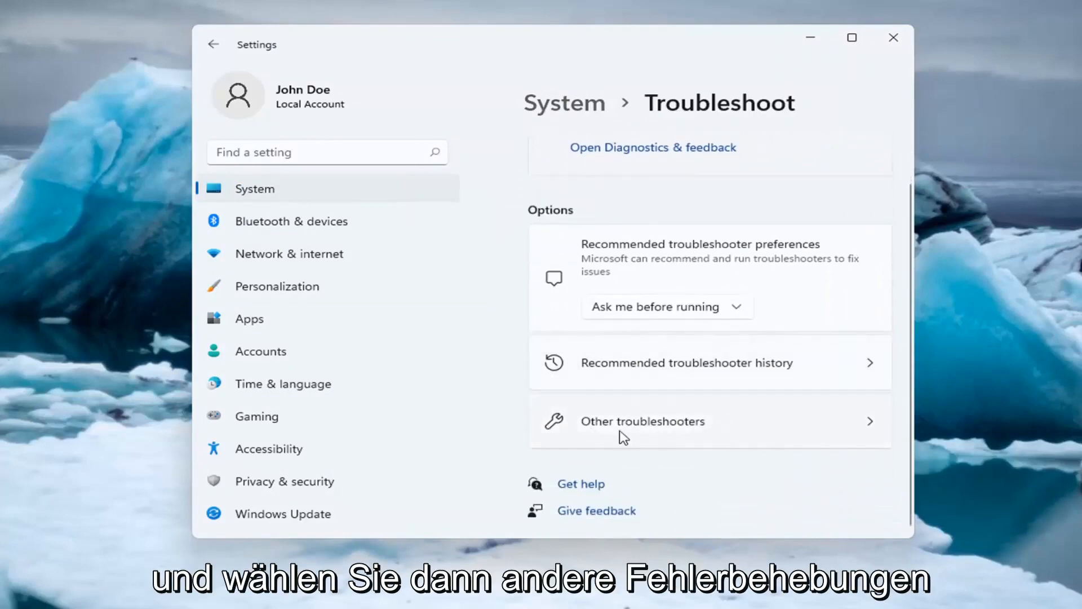
left_click(642, 421)
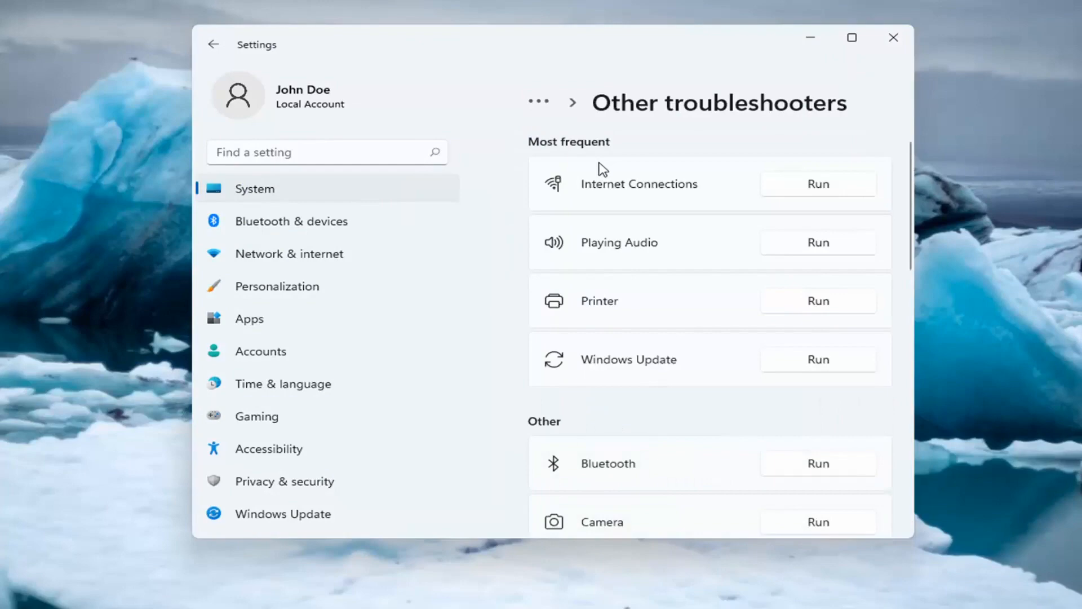
mouse_move(643, 197)
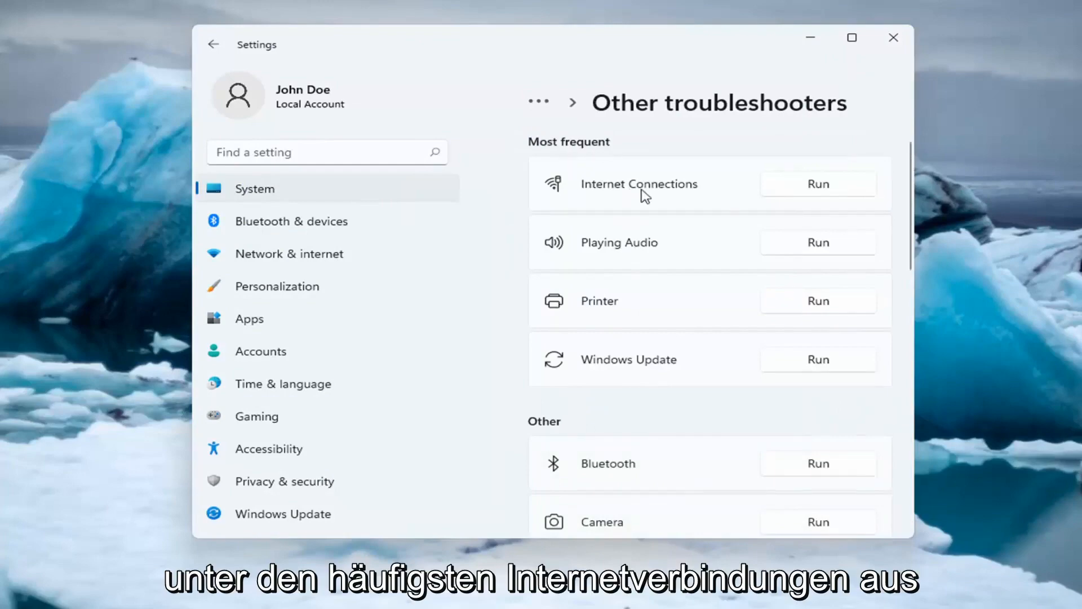
Step: Run Internet Connections with 'Troubleshoot my connection to the Internet', then close it
left_click(818, 184)
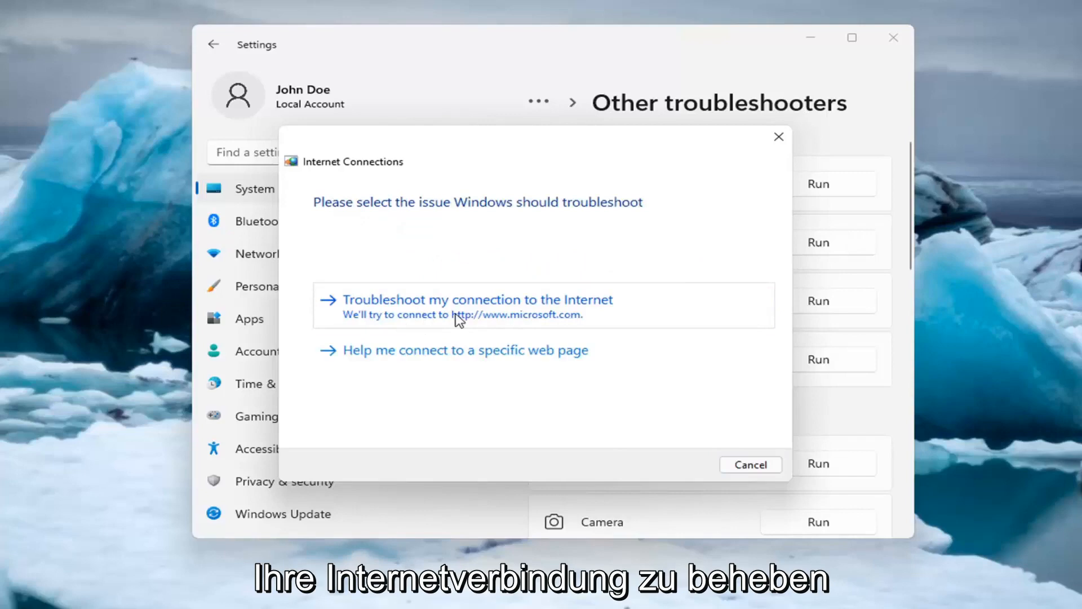
left_click(478, 305)
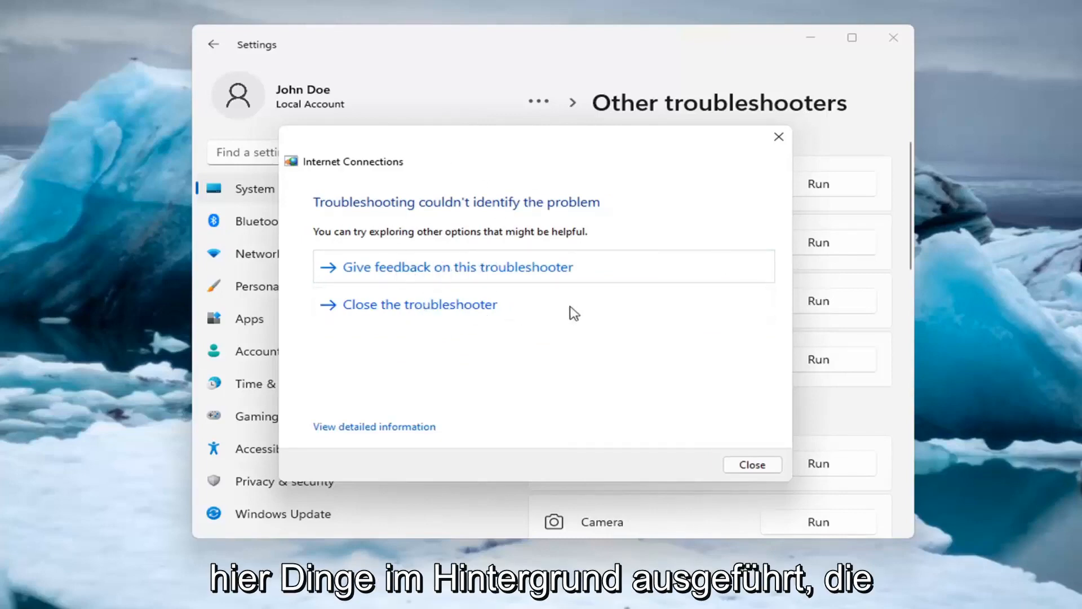
mouse_move(778, 137)
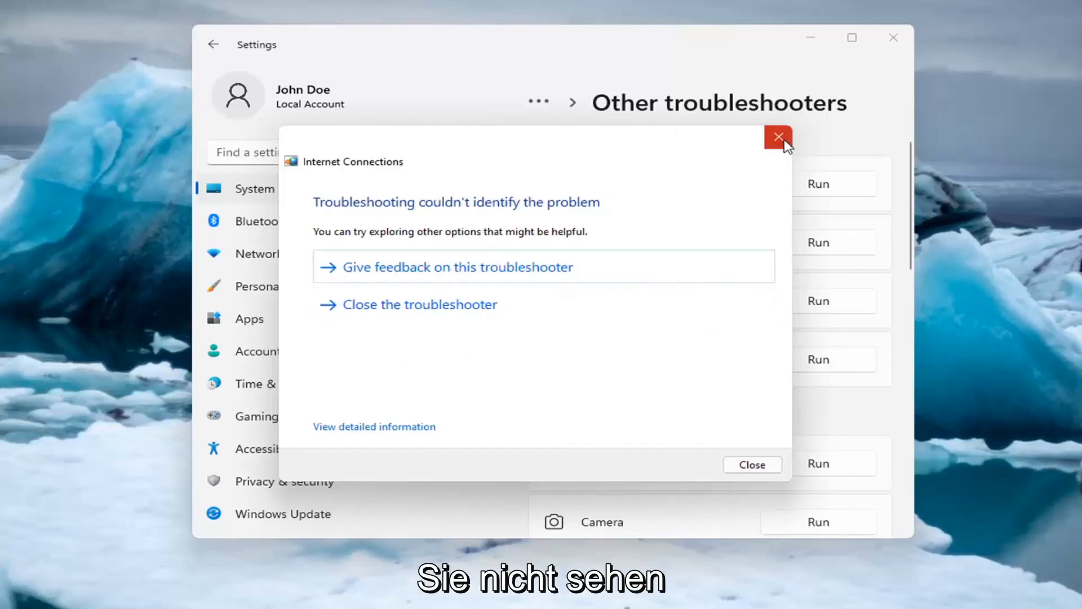
left_click(778, 136)
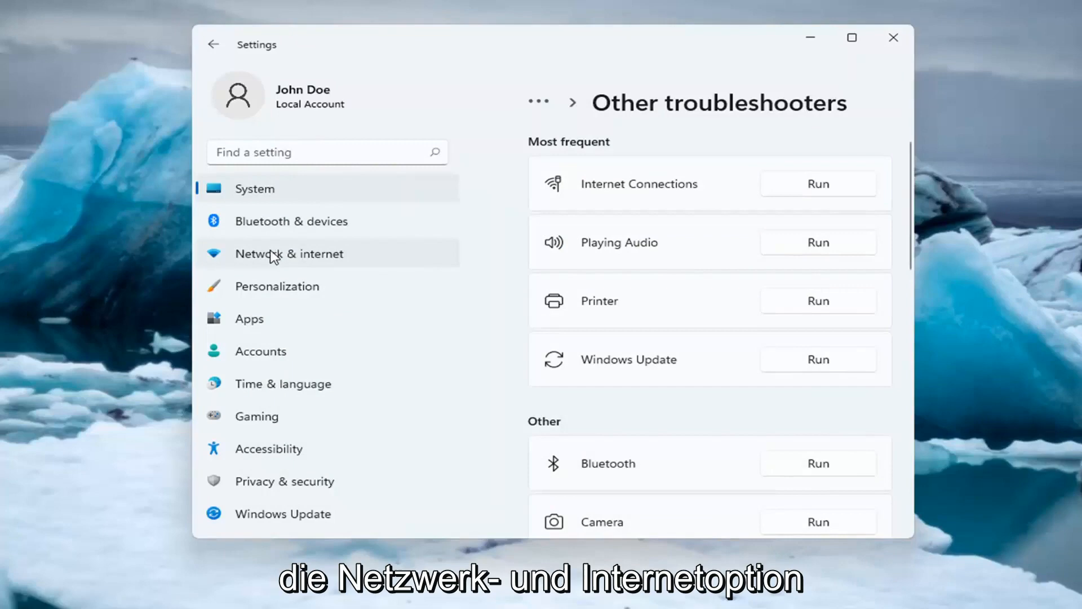
Step: Open Network & internet and scroll down to Advanced network settings
left_click(289, 253)
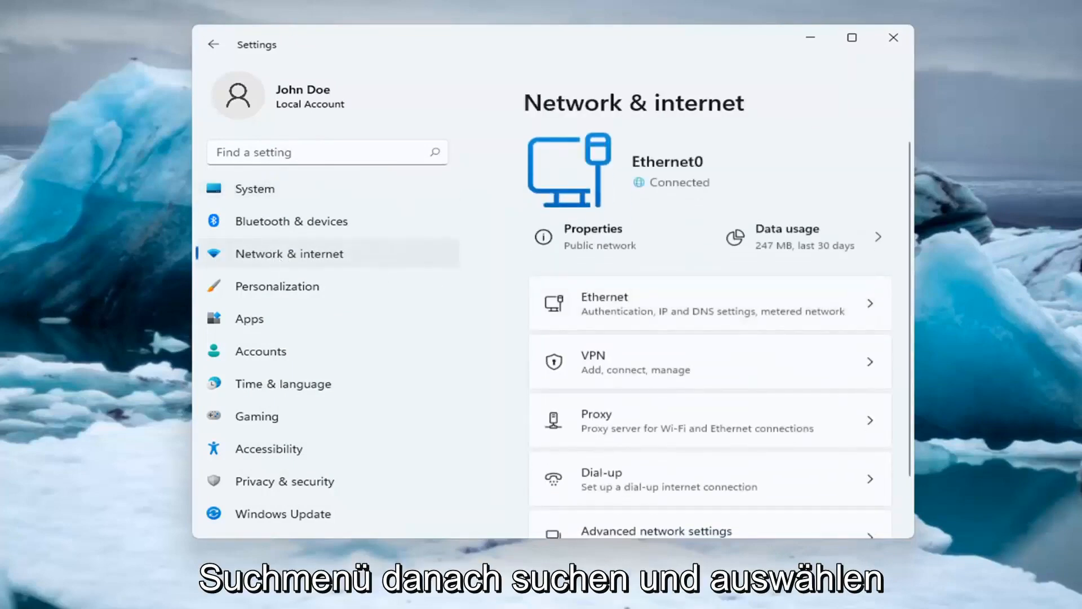
scroll("down", 3)
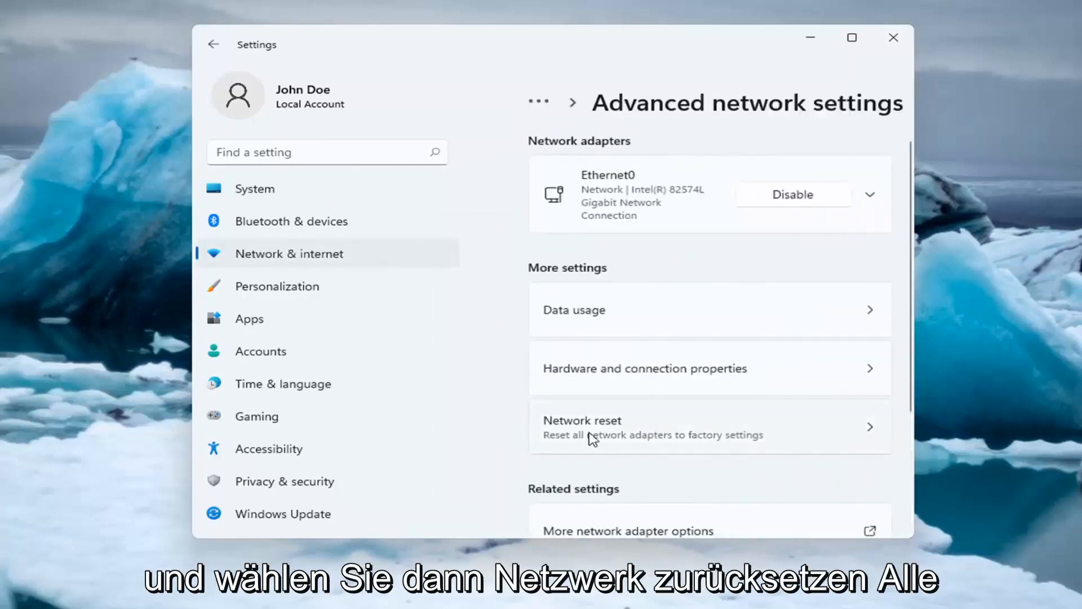
mouse_move(685, 452)
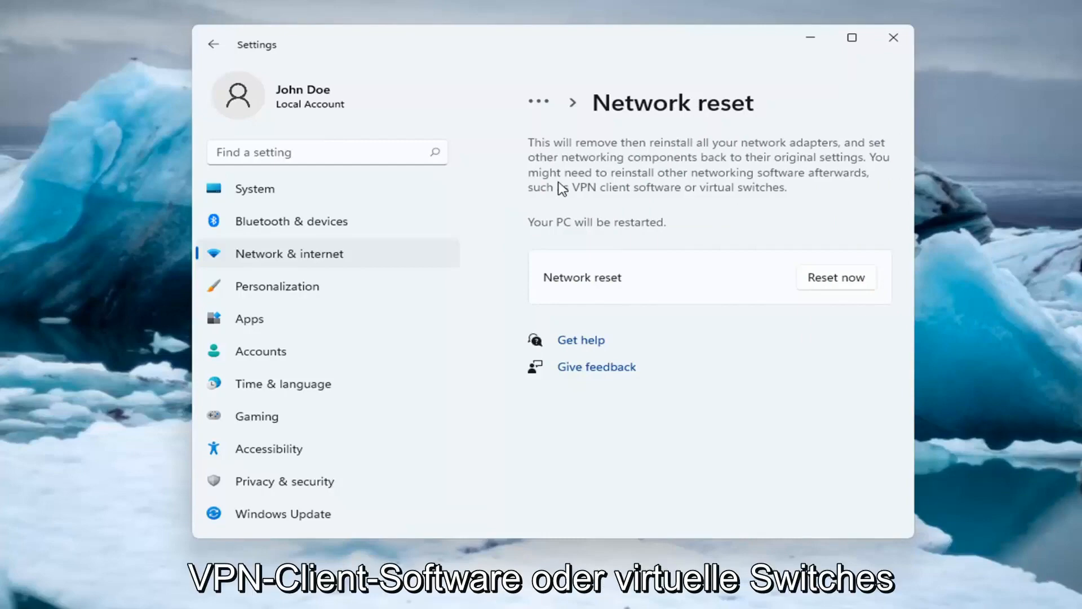
mouse_move(595, 233)
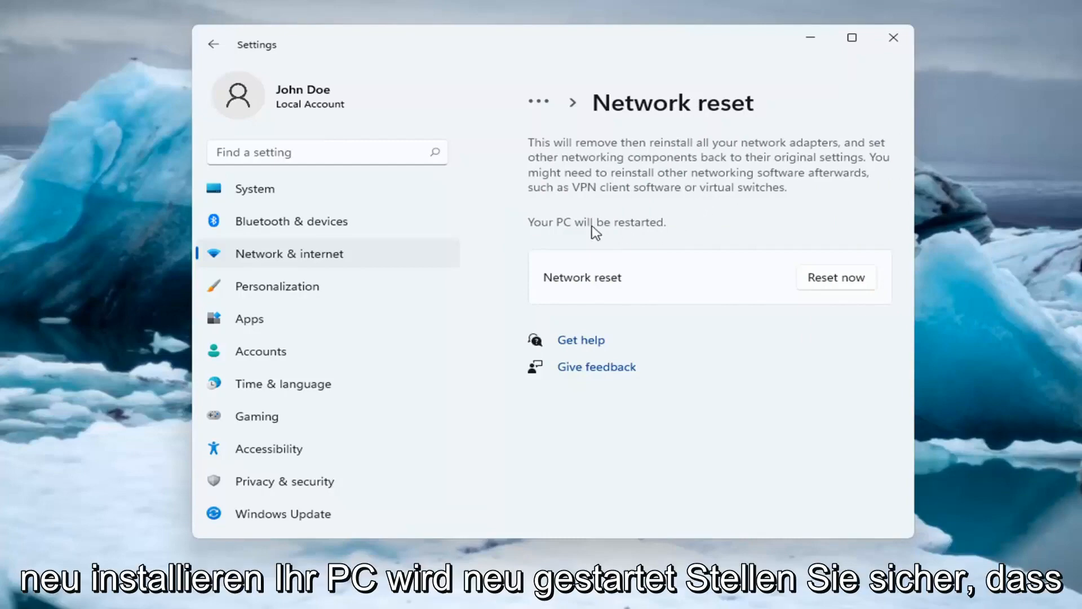
mouse_move(570, 375)
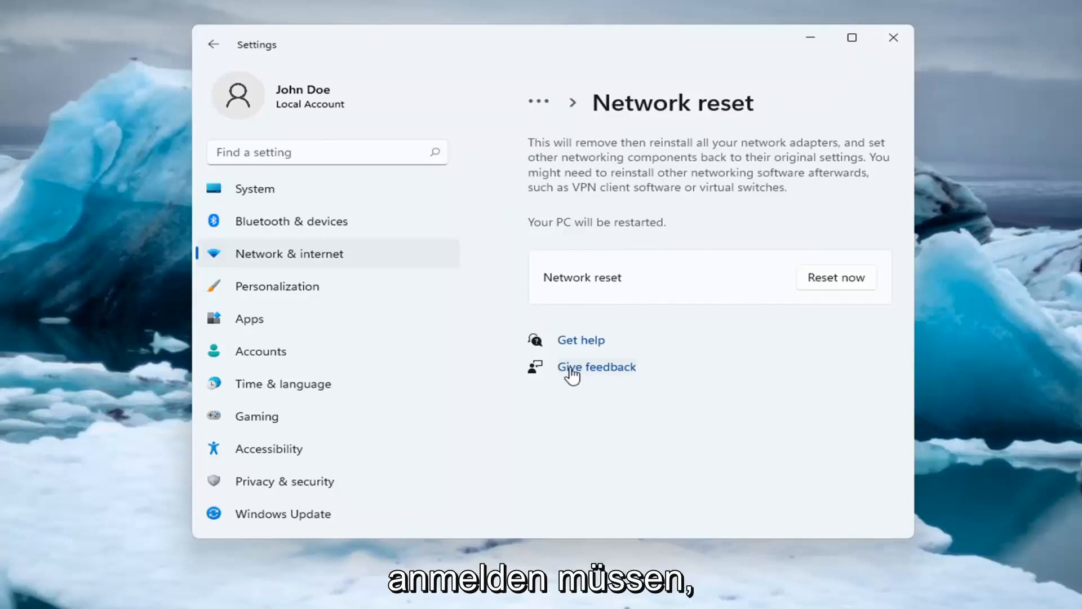
mouse_move(610, 400)
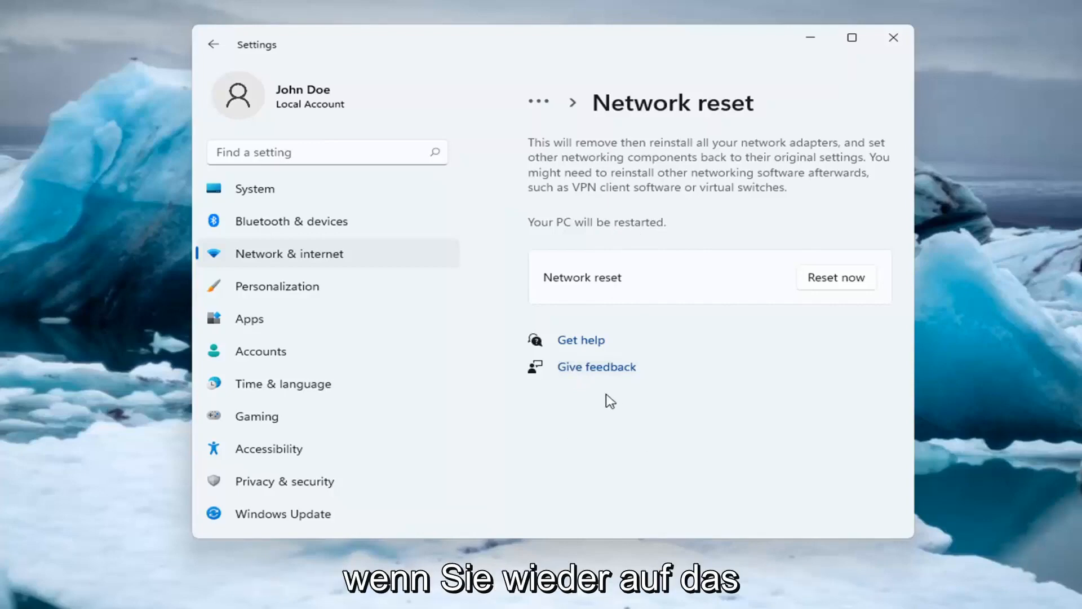
mouse_move(827, 284)
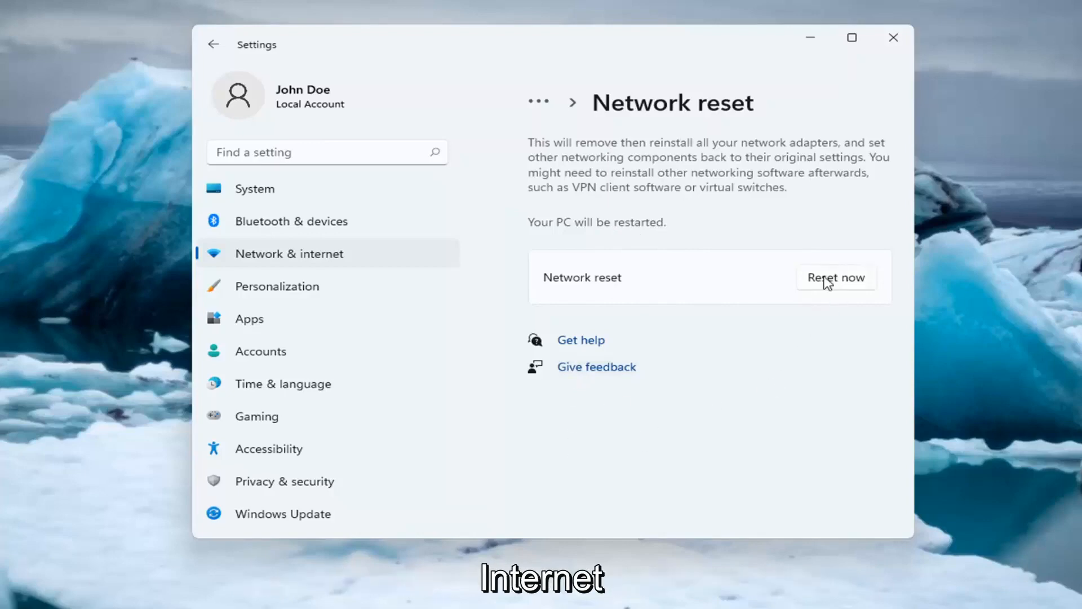
Step: Choose Reset now under Network reset and confirm with Yes
left_click(835, 277)
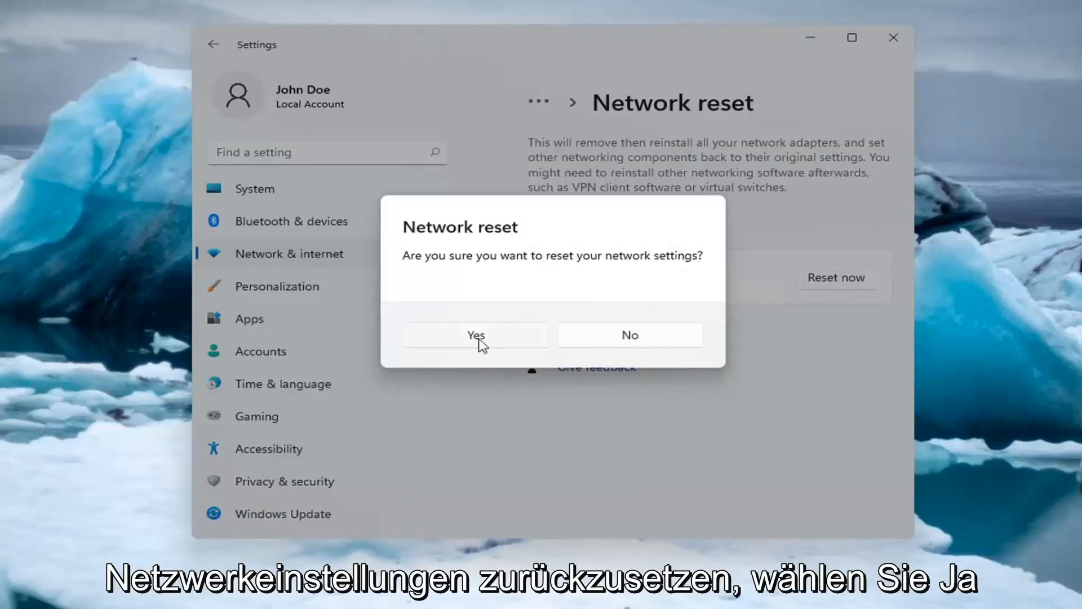
left_click(475, 335)
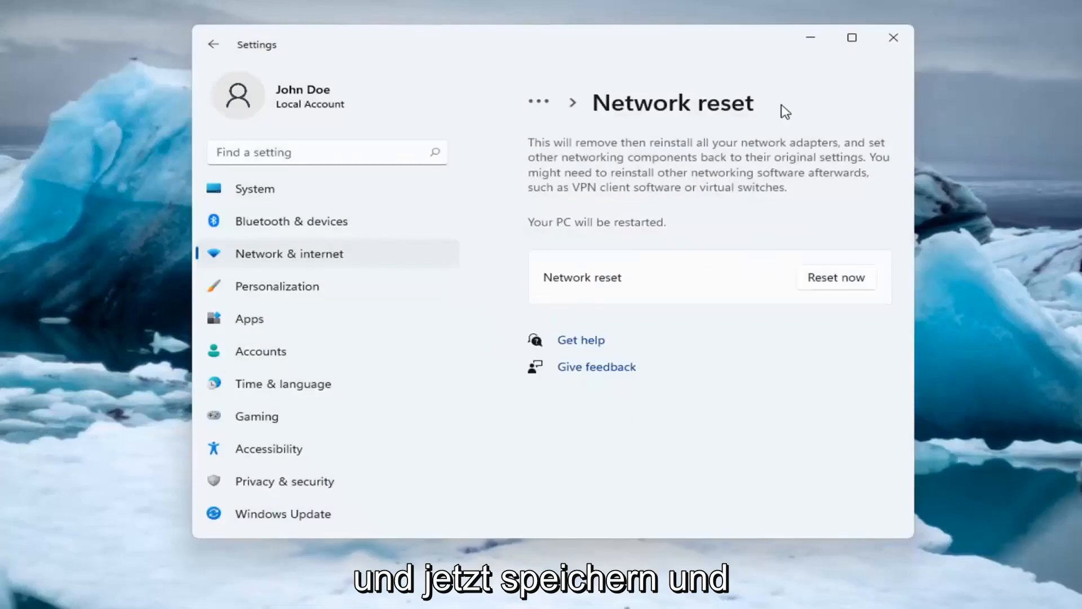
left_click(836, 278)
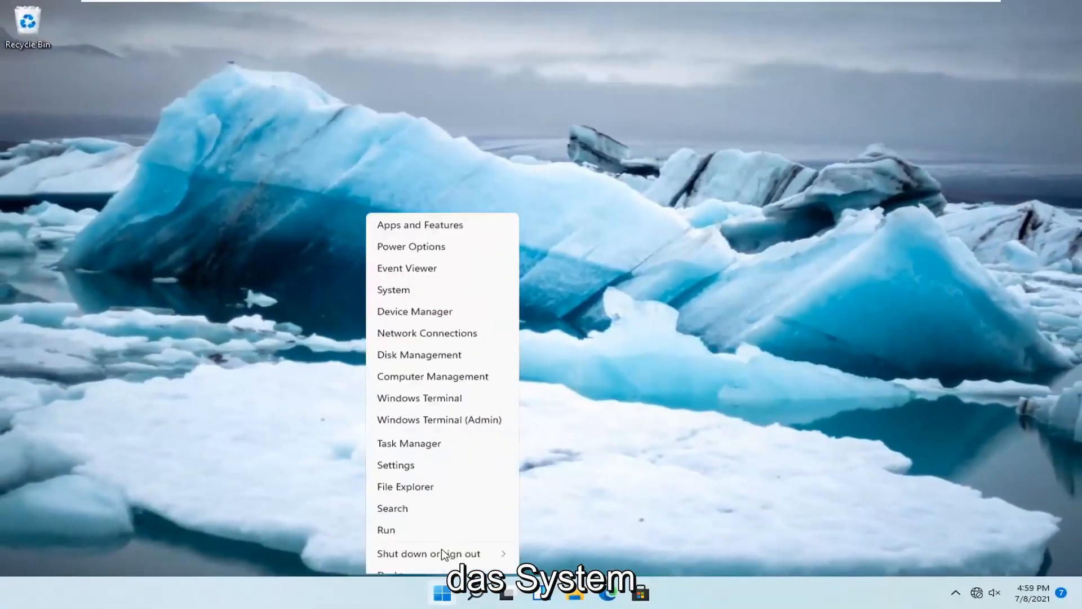
Step: Choose Restart from the Shut down or sign out menu
left_click(428, 553)
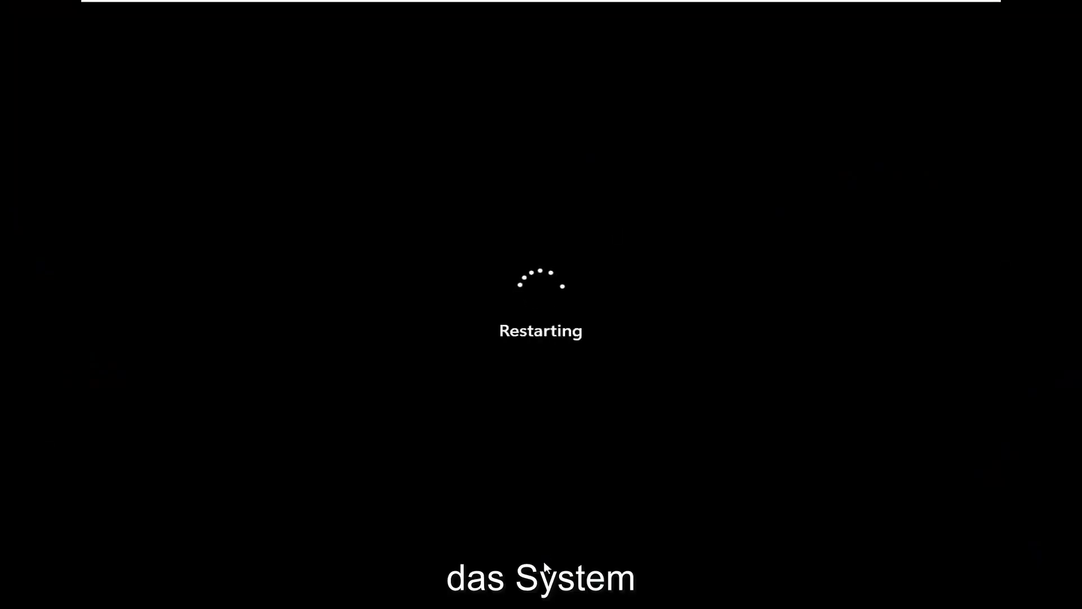